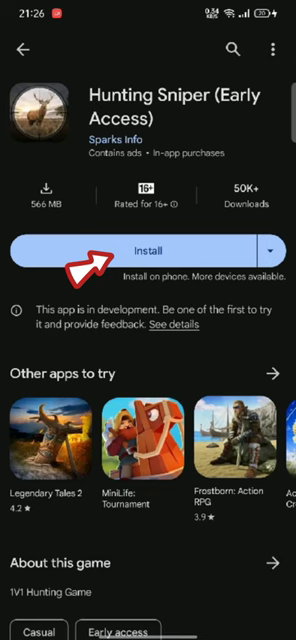
Install Hunting Sniper (Early Access) from its Play Store page until the Play button appears.
click(148, 250)
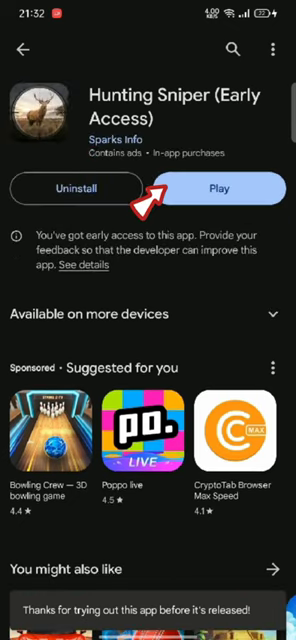
Launch Hunting Sniper via Play and reach its update-check loading screen.
click(224, 188)
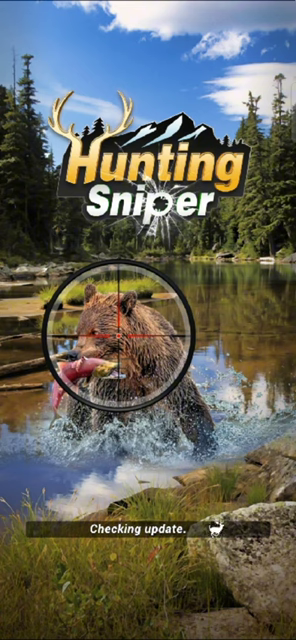